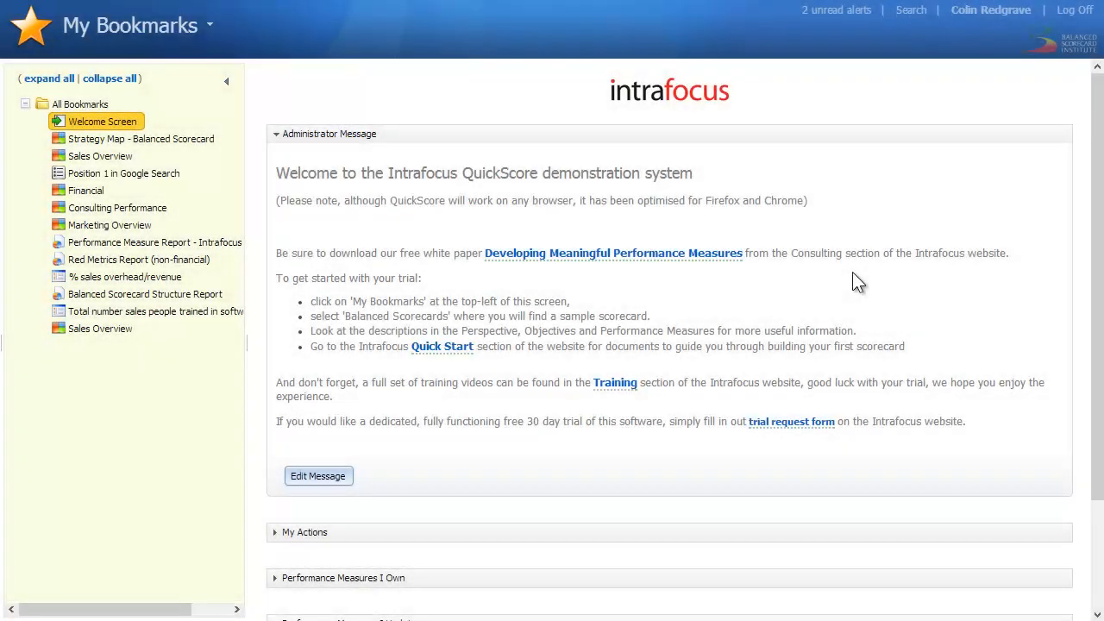
{"action": "mouse_move", "coordinate": [134, 26]}
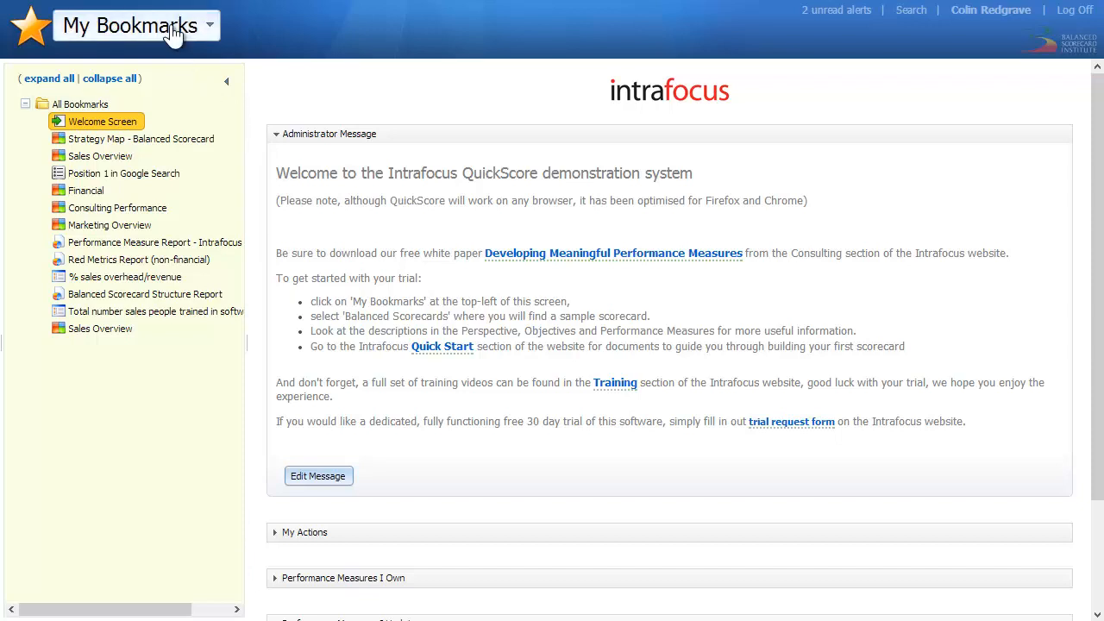
Step: Open the 'My Bookmarks' module menu listing Dashboards, Balanced Scorecards and Reports
{"action": "left_click", "coordinate": [136, 25]}
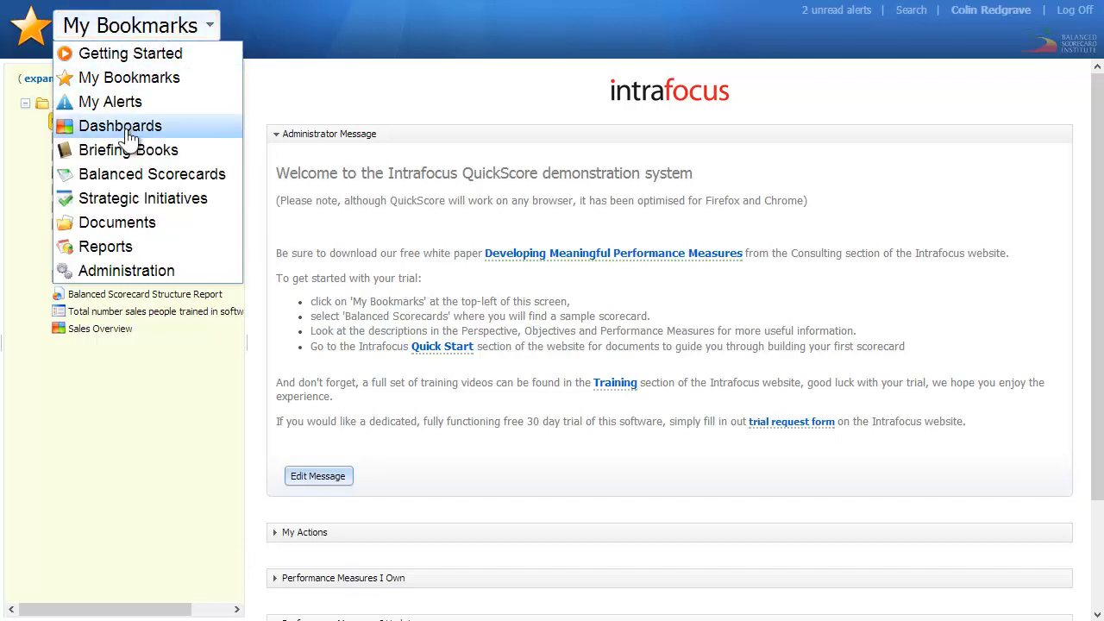
Step: Choose Dashboards to show the November 2013 Sales Overview plus forecast dashboard
{"action": "left_click", "coordinate": [120, 125]}
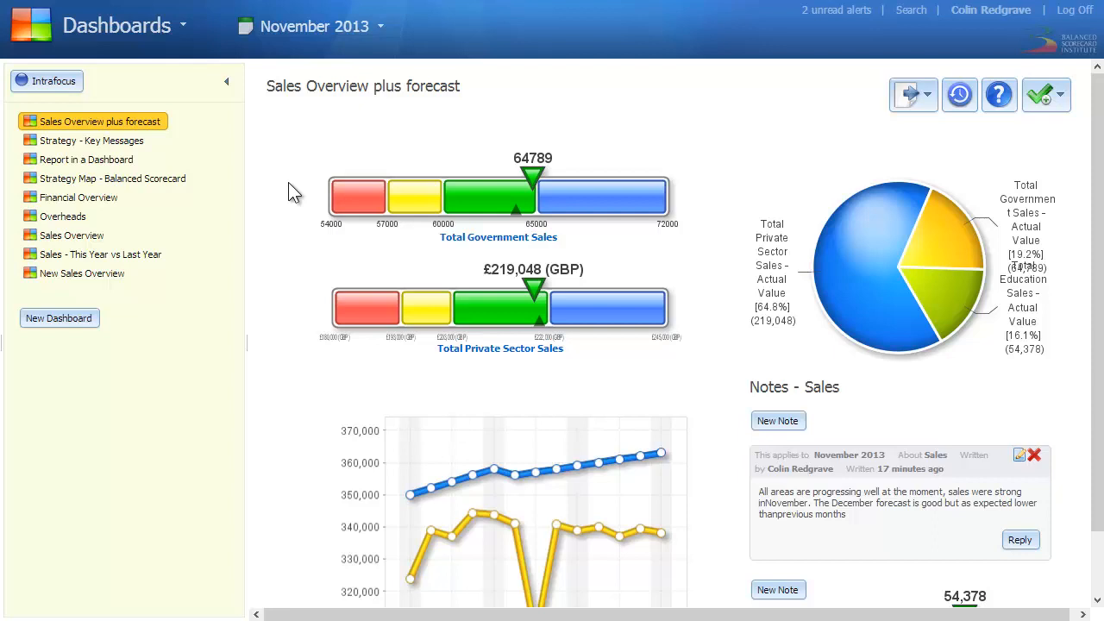
{"action": "mouse_move", "coordinate": [213, 135]}
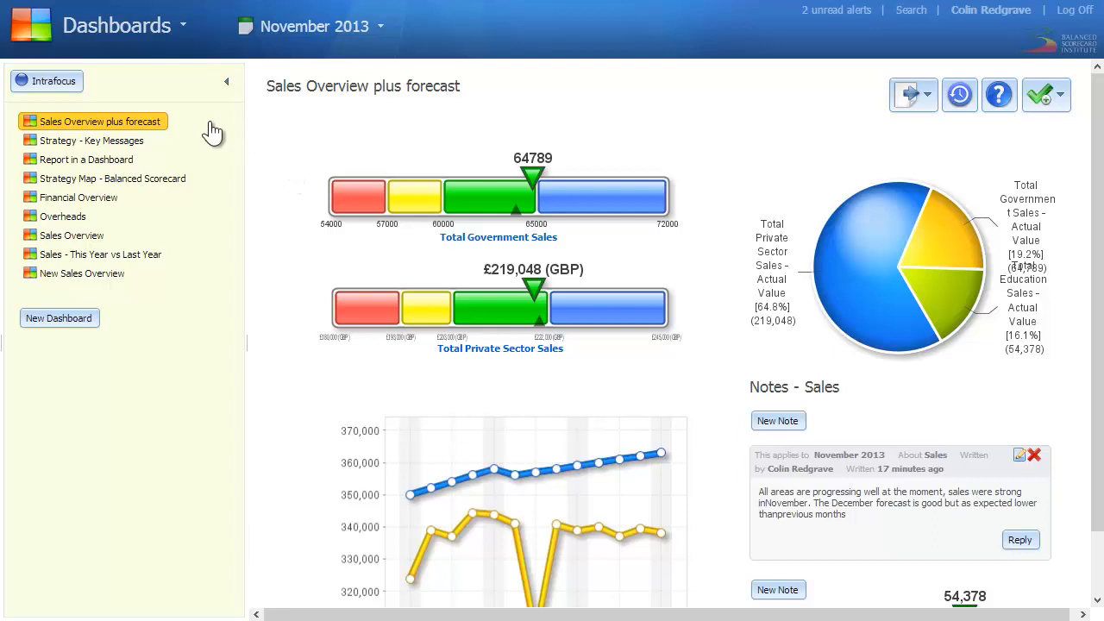
{"action": "mouse_move", "coordinate": [377, 116]}
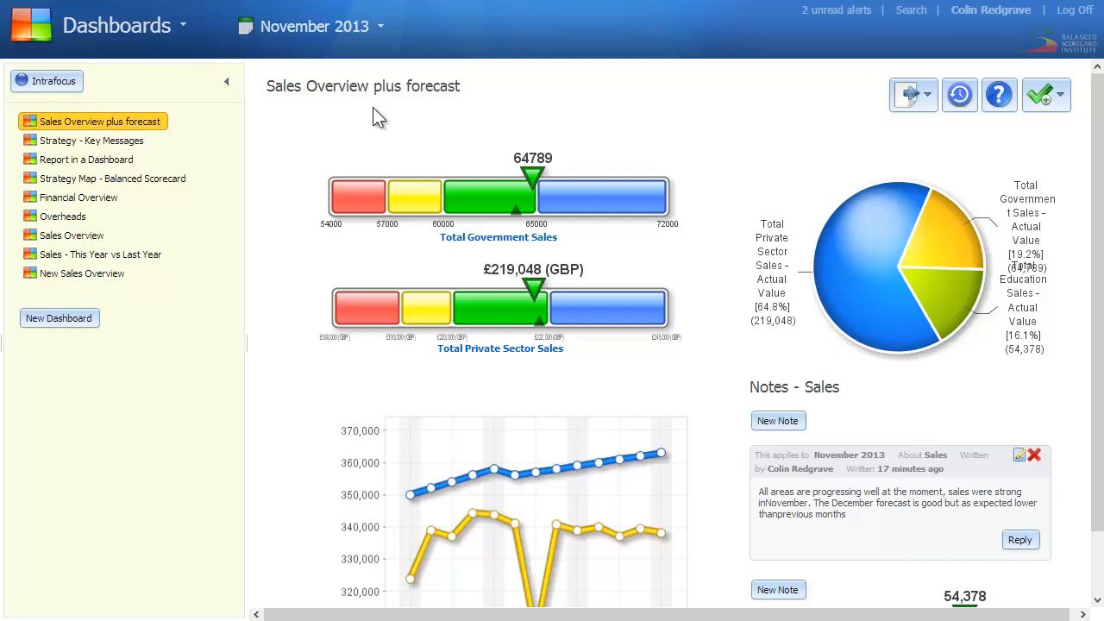
{"action": "mouse_move", "coordinate": [712, 192]}
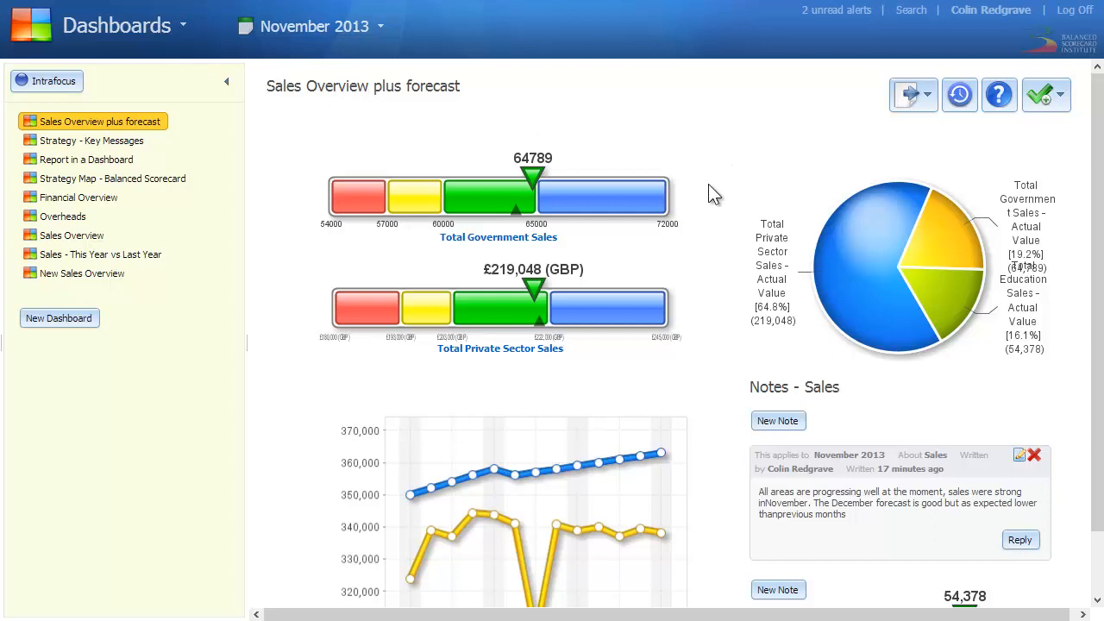
{"action": "mouse_move", "coordinate": [911, 266]}
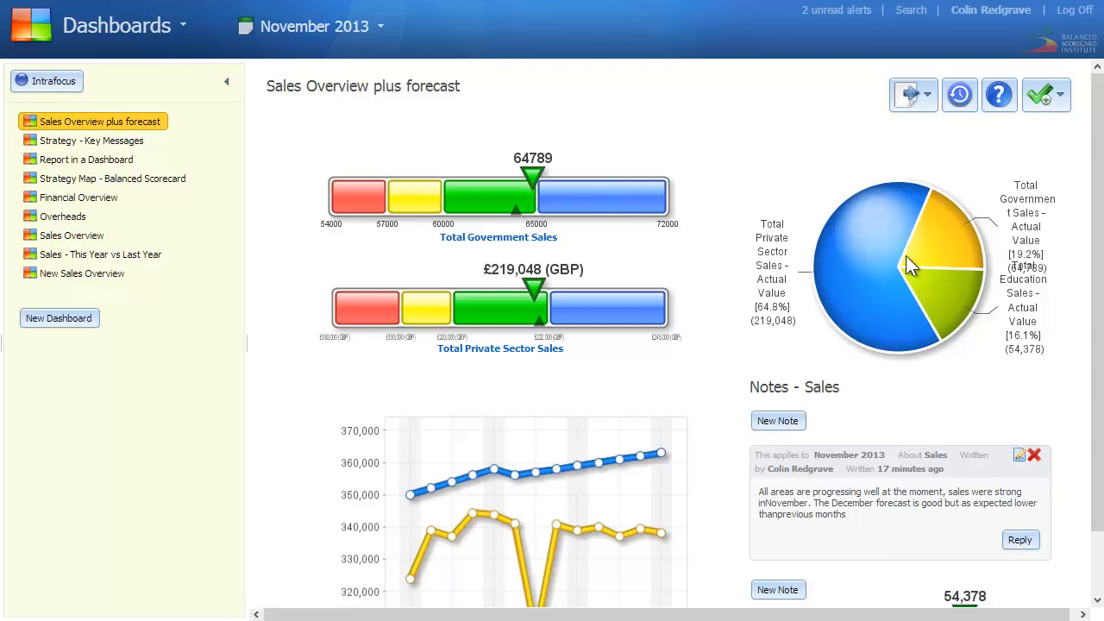
{"action": "mouse_move", "coordinate": [503, 500]}
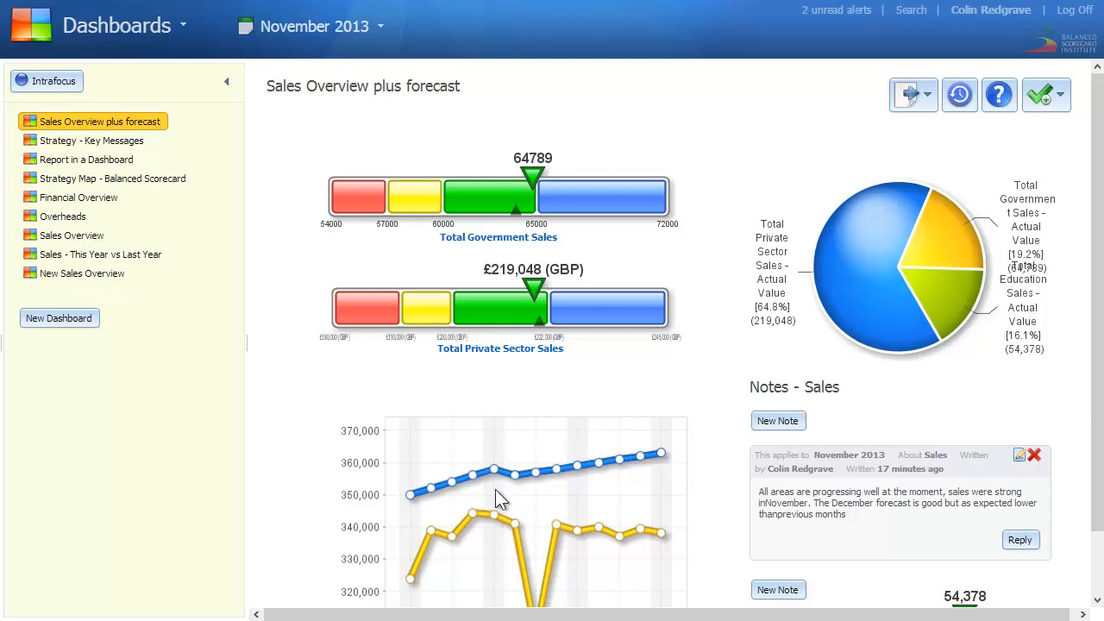
{"action": "mouse_move", "coordinate": [874, 540]}
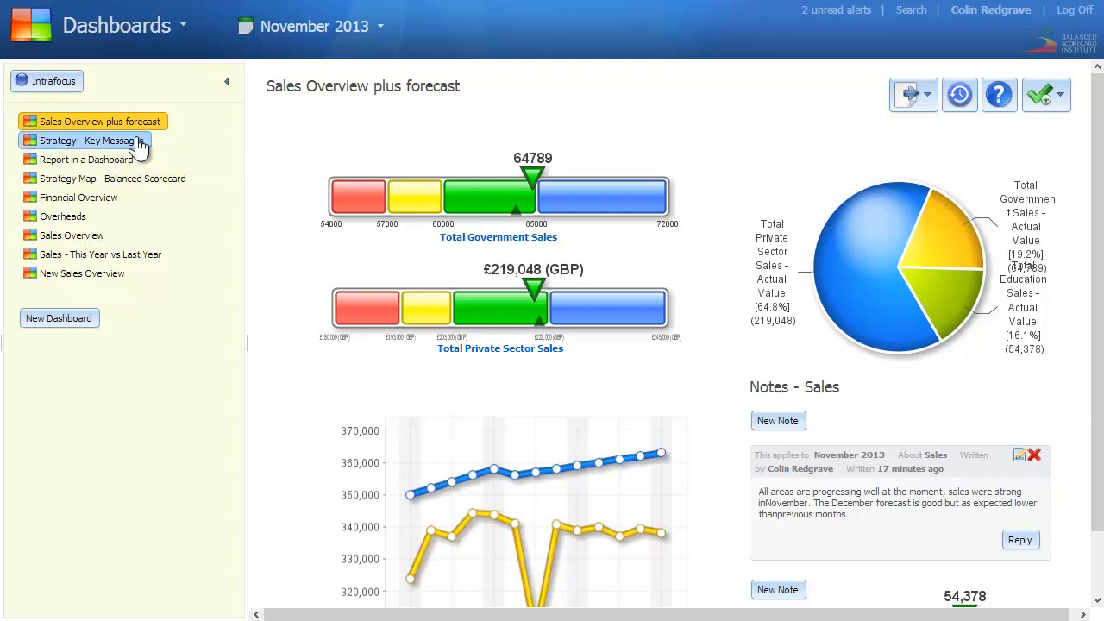
Step: View 'Strategy - Key Messages', then 'Report in a Dashboard' with the Red Performance Measure Report
{"action": "left_click", "coordinate": [86, 139]}
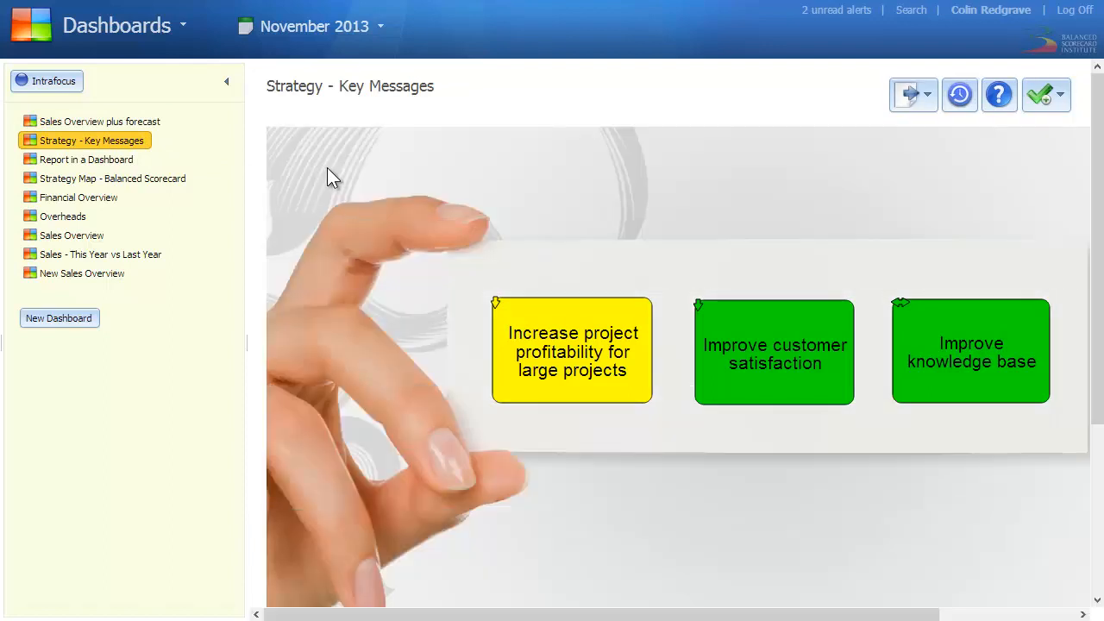
{"action": "mouse_move", "coordinate": [571, 399]}
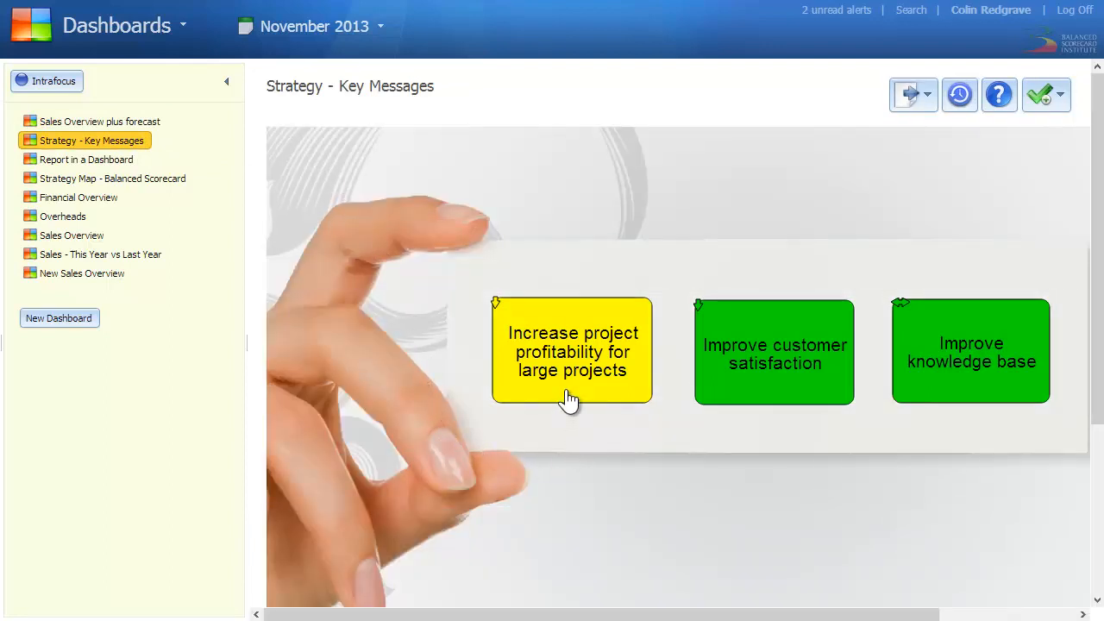
{"action": "mouse_move", "coordinate": [886, 457]}
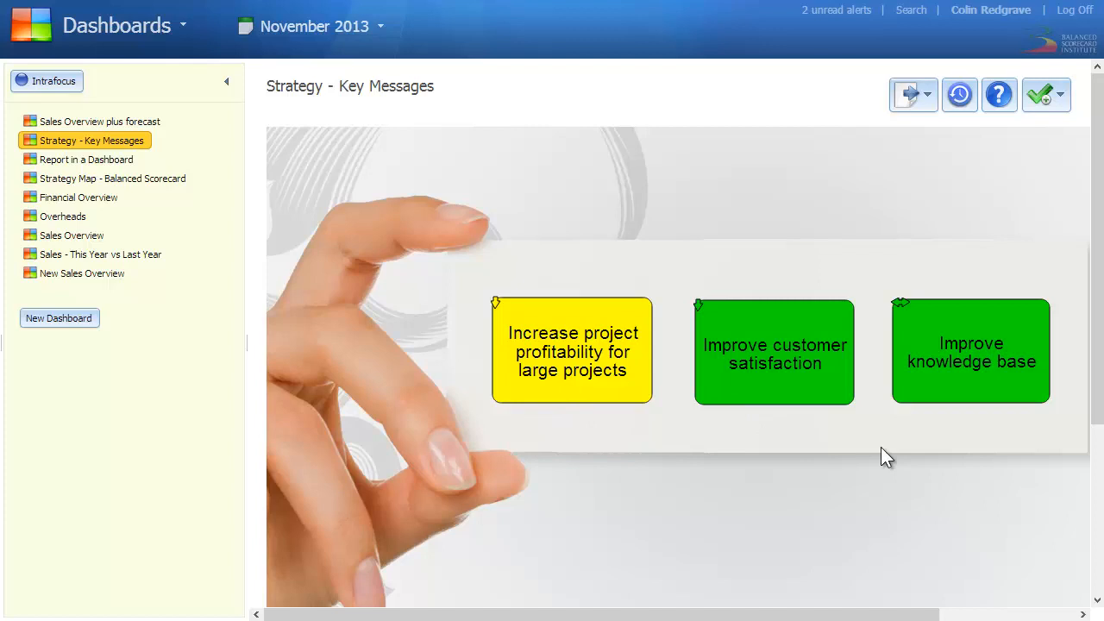
{"action": "mouse_move", "coordinate": [412, 217]}
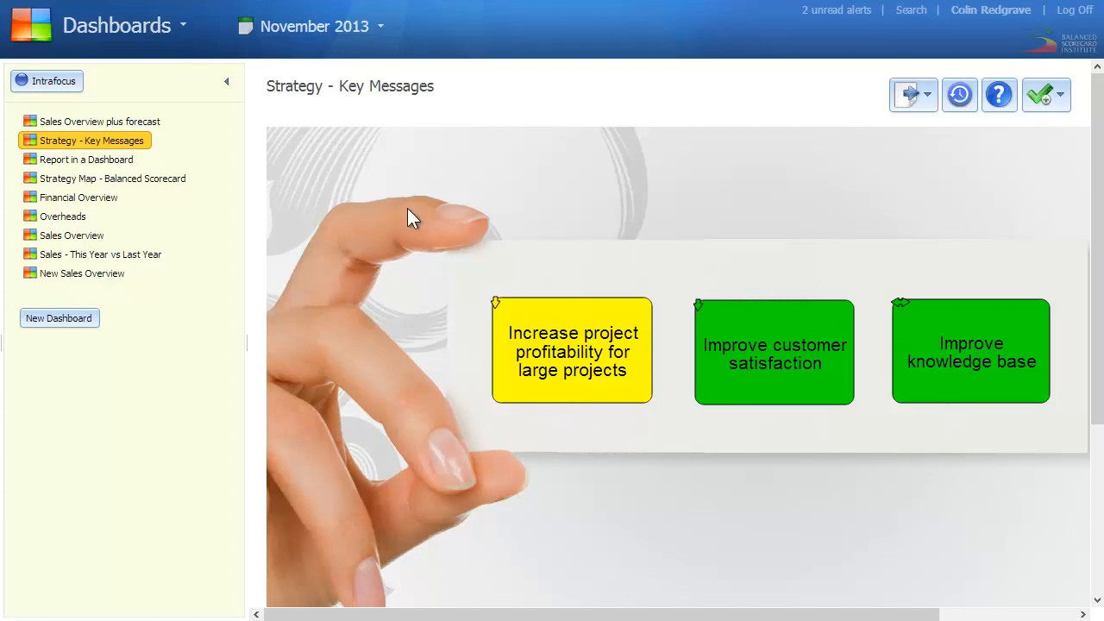
{"action": "left_click", "coordinate": [86, 158]}
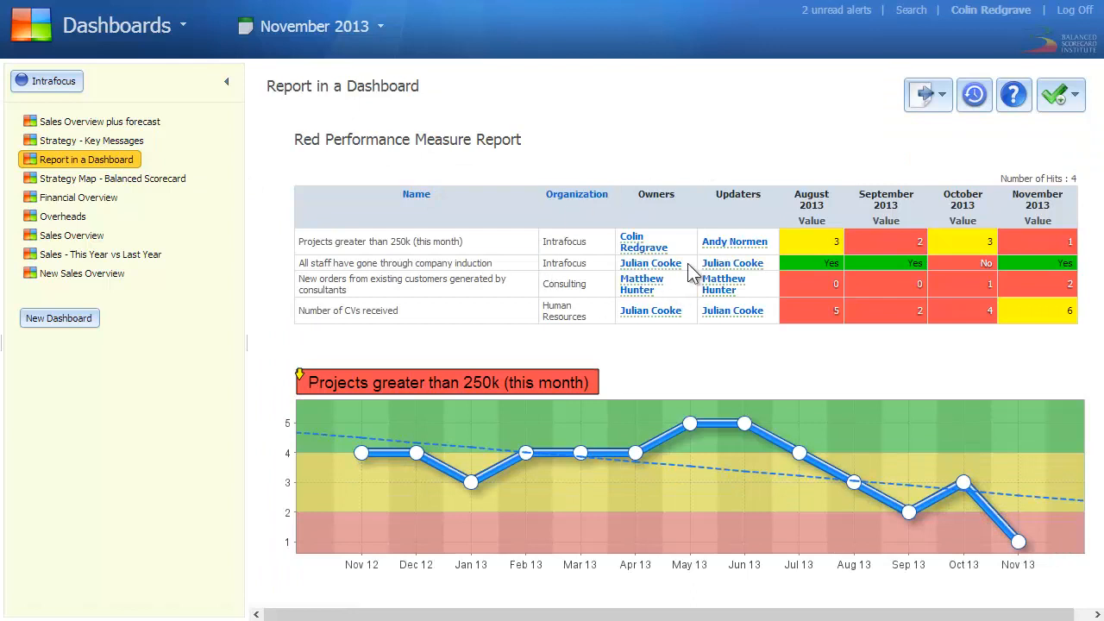
{"action": "mouse_move", "coordinate": [164, 117]}
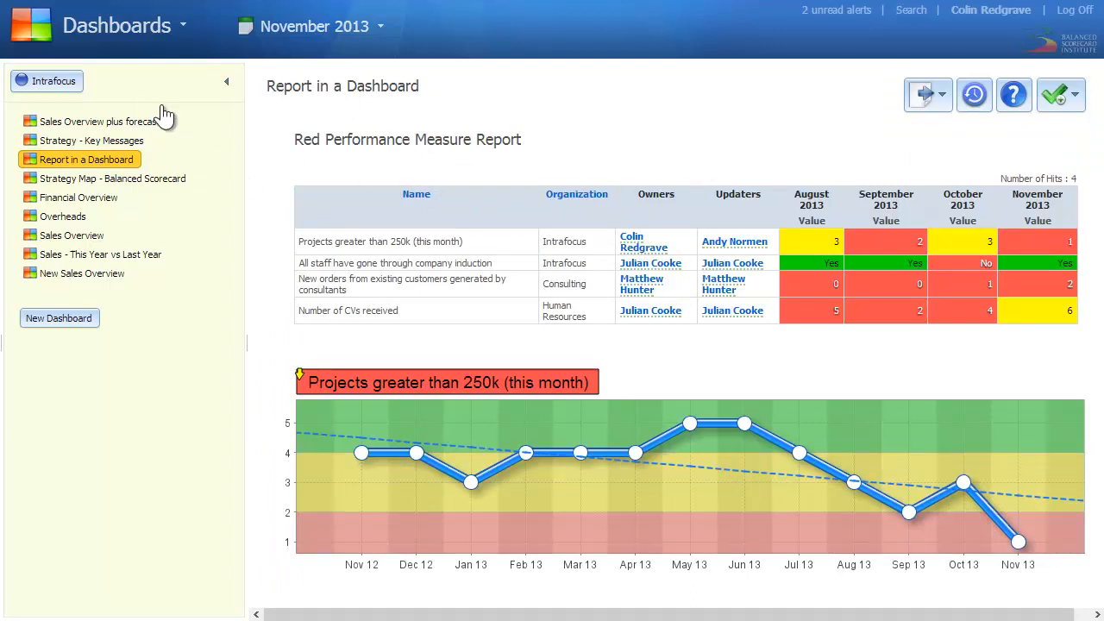
Step: Return to 'Sales Overview plus forecast', then open 'Sales Overview' from the organizations tree
{"action": "left_click", "coordinate": [99, 121]}
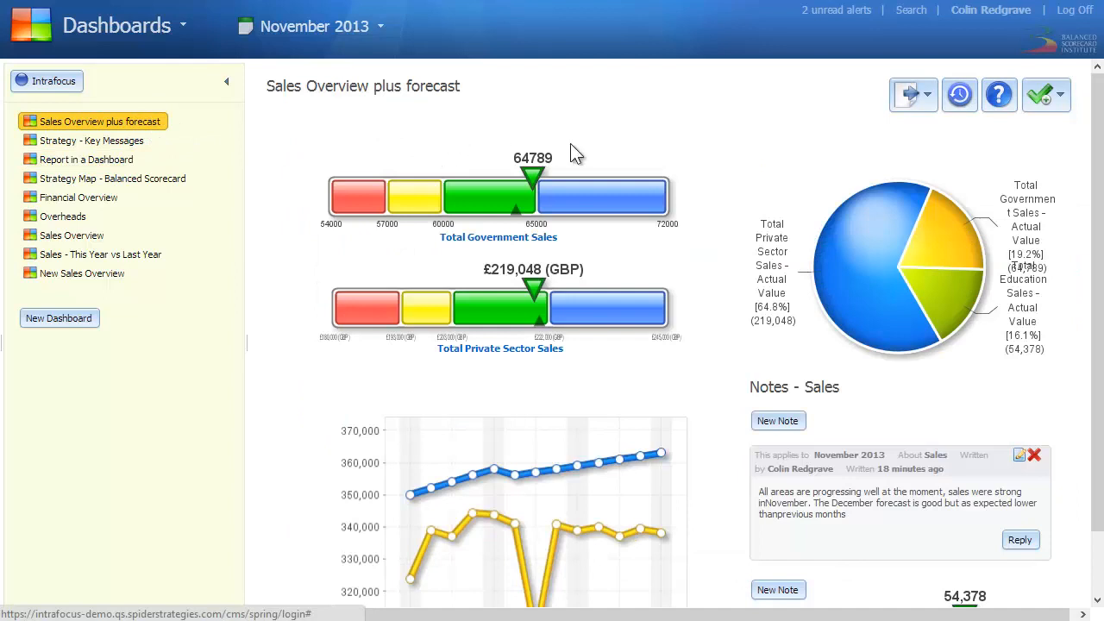
{"action": "mouse_move", "coordinate": [770, 176]}
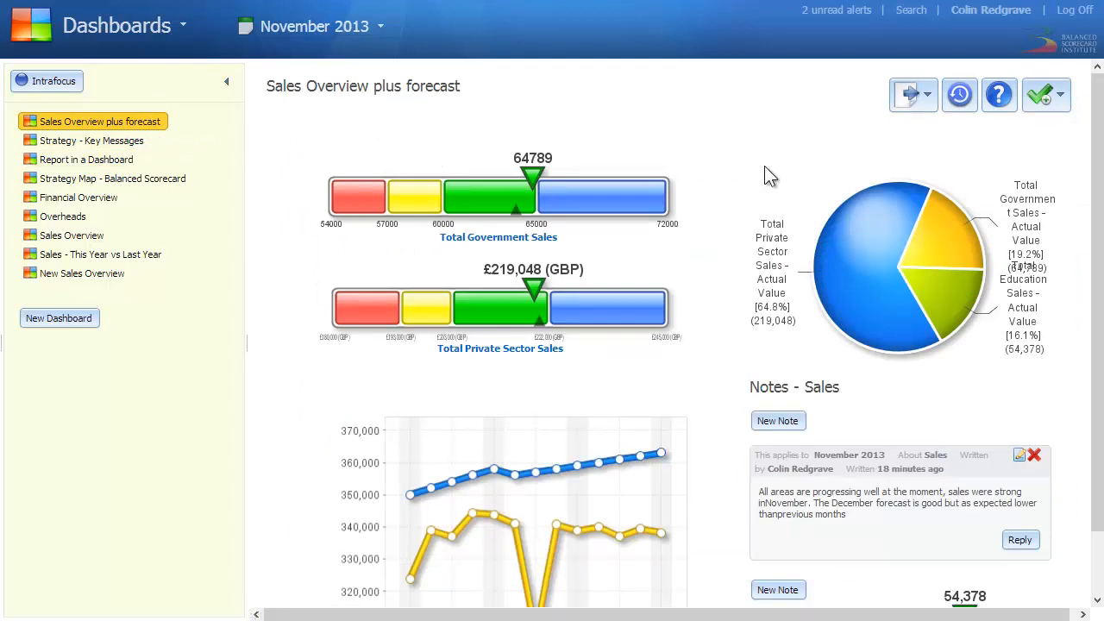
{"action": "mouse_move", "coordinate": [590, 234]}
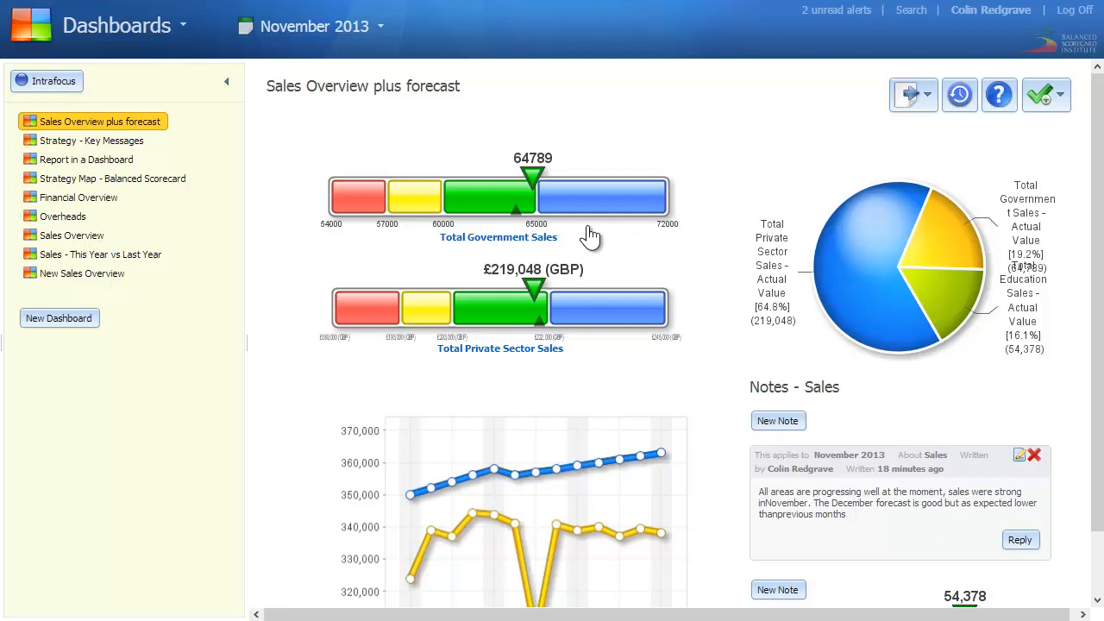
{"action": "mouse_move", "coordinate": [500, 238]}
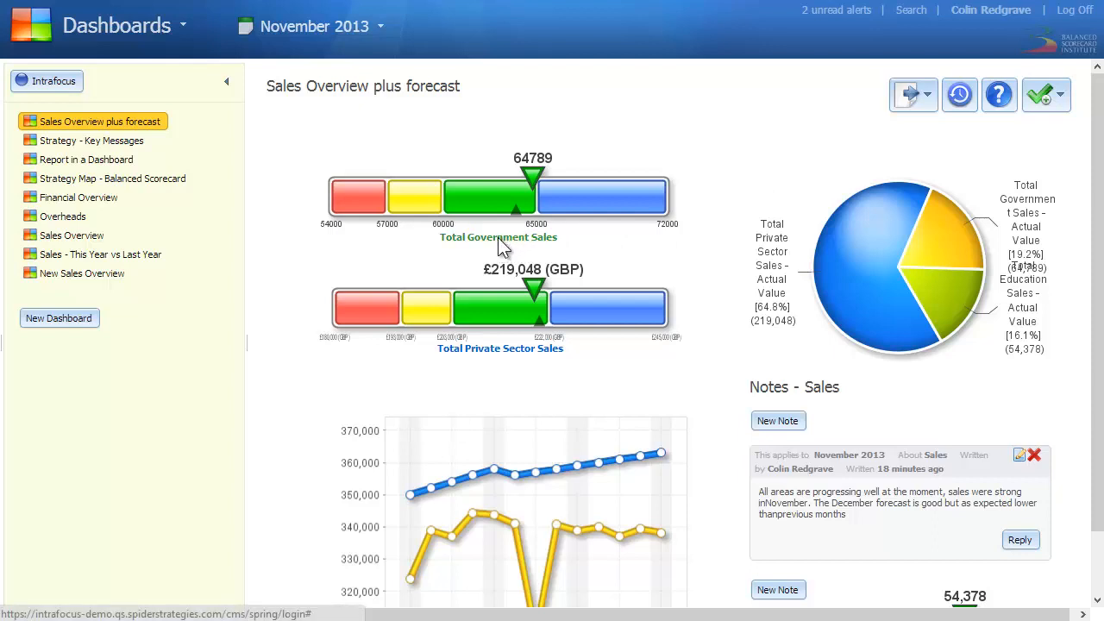
{"action": "left_click", "coordinate": [226, 81]}
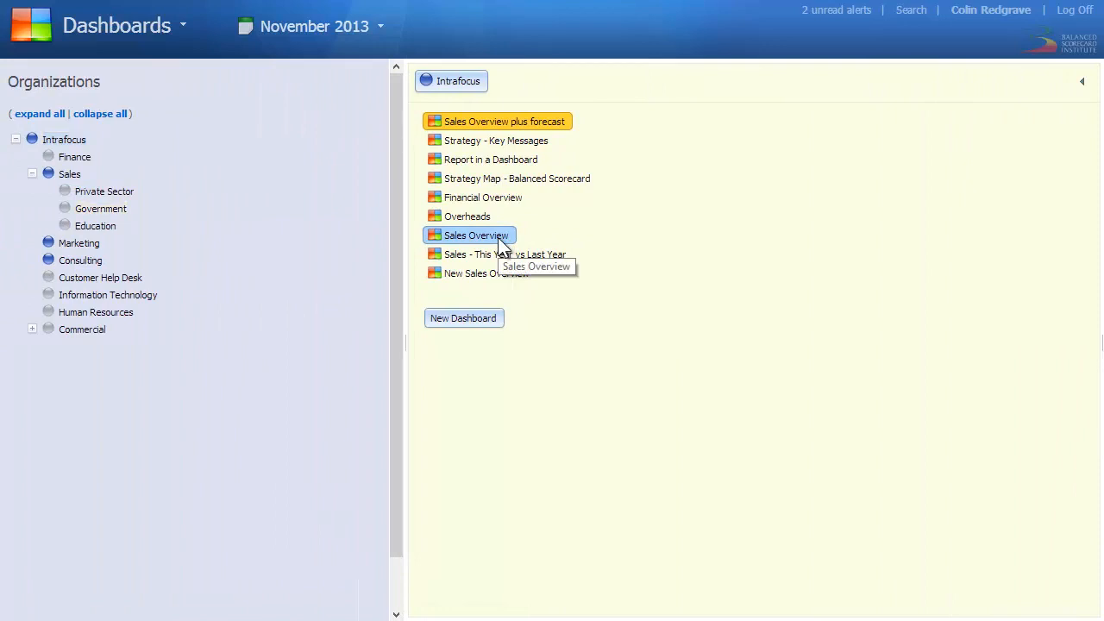
{"action": "left_click", "coordinate": [475, 235]}
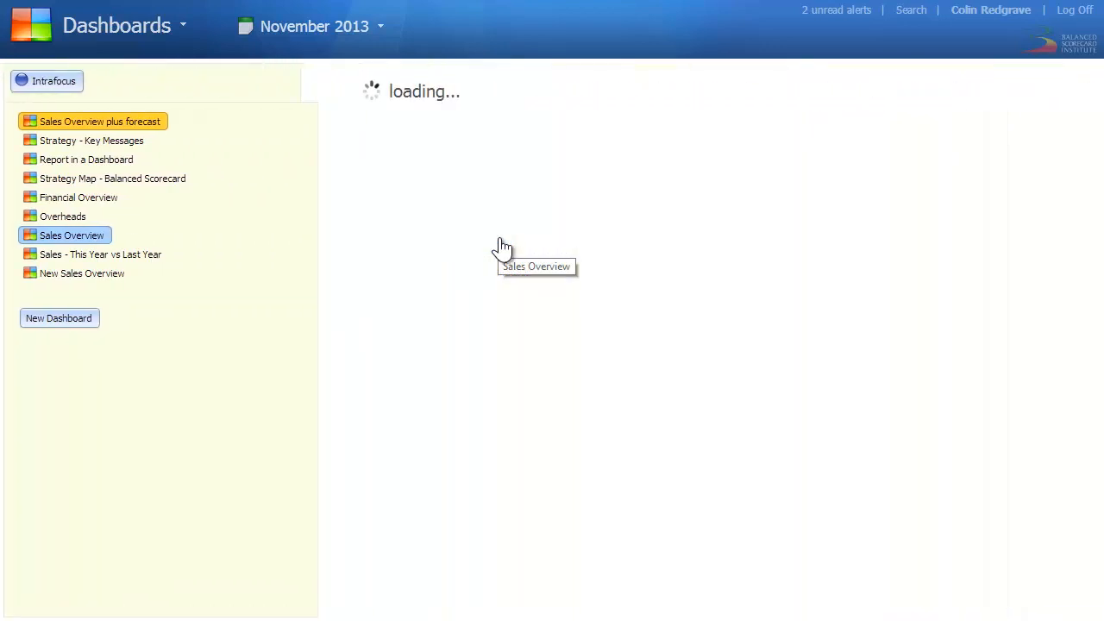